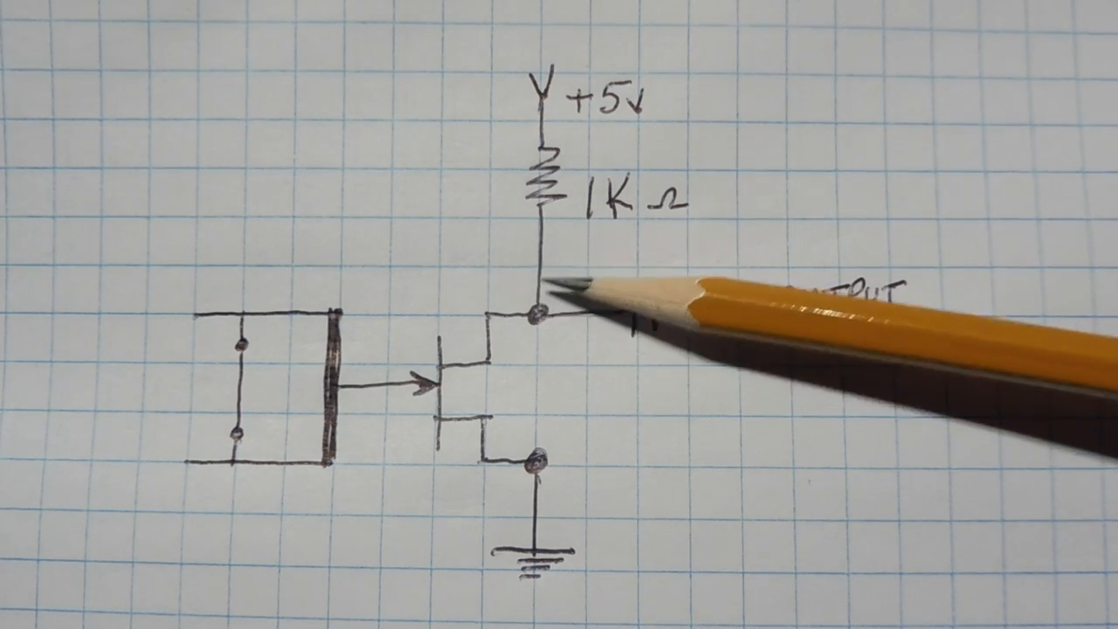
pyautogui.moveTo(541, 463)
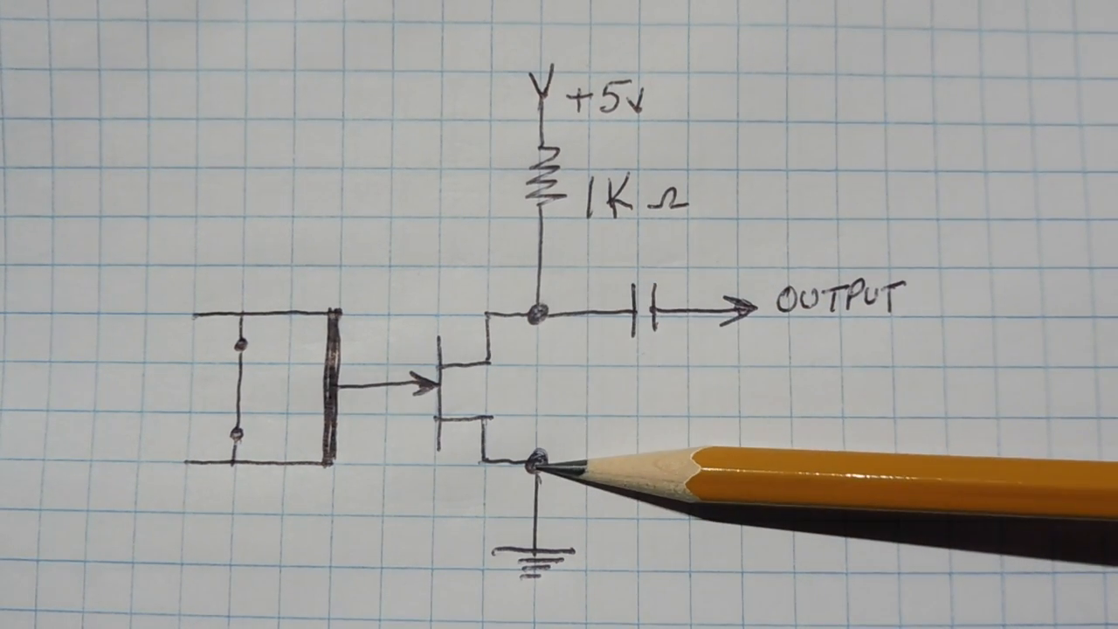